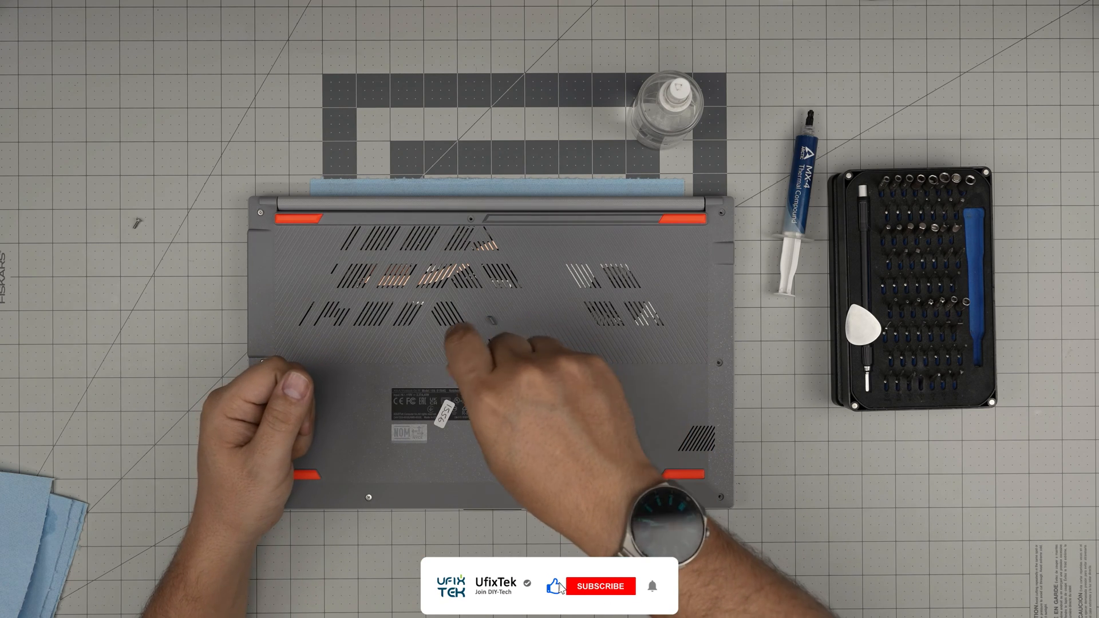
{"action": "left_click", "coordinate": [601, 586]}
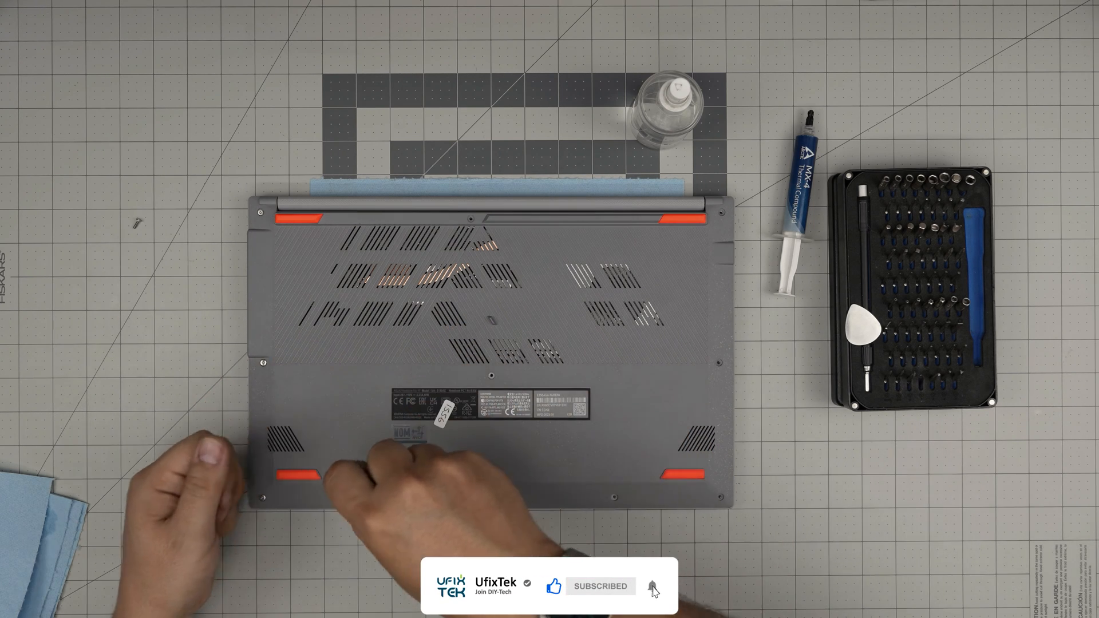